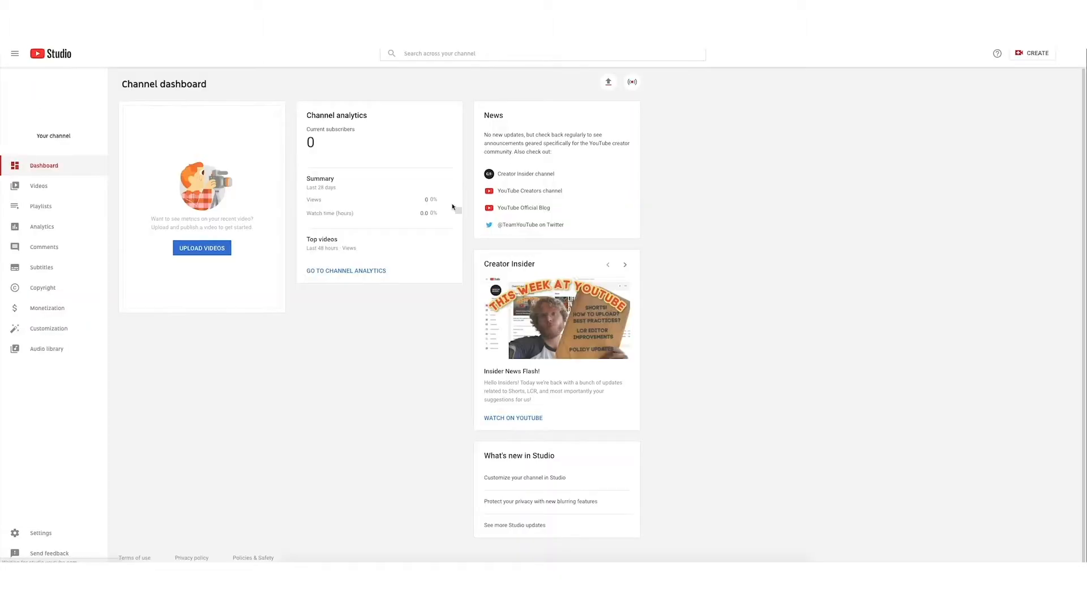
Go to the Monetization page's Merchandise section for the channel.
{"action": "left_click", "coordinate": [48, 308]}
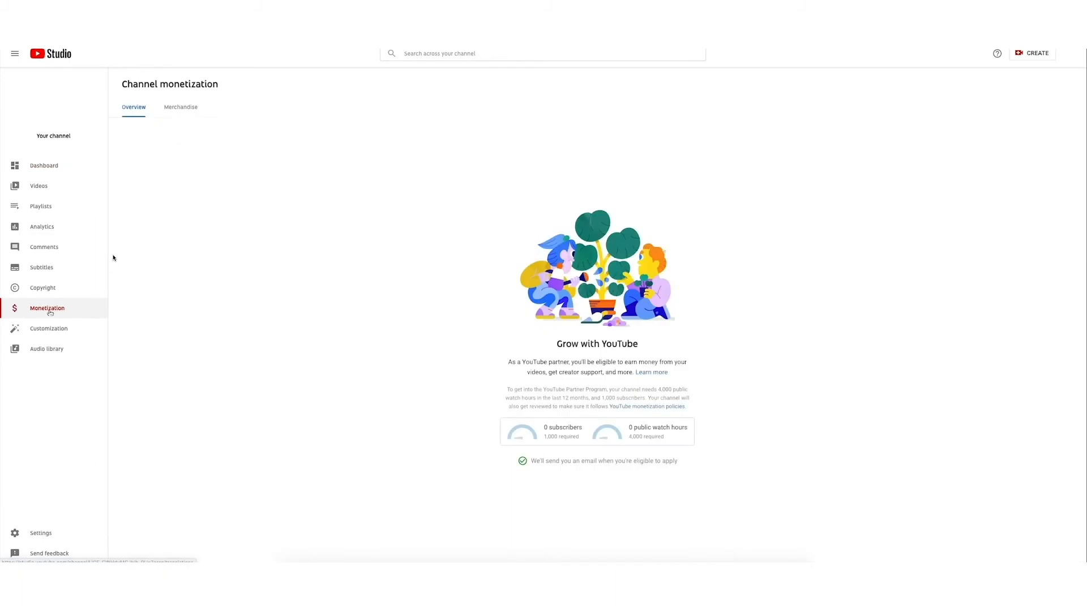
{"action": "left_click", "coordinate": [181, 106]}
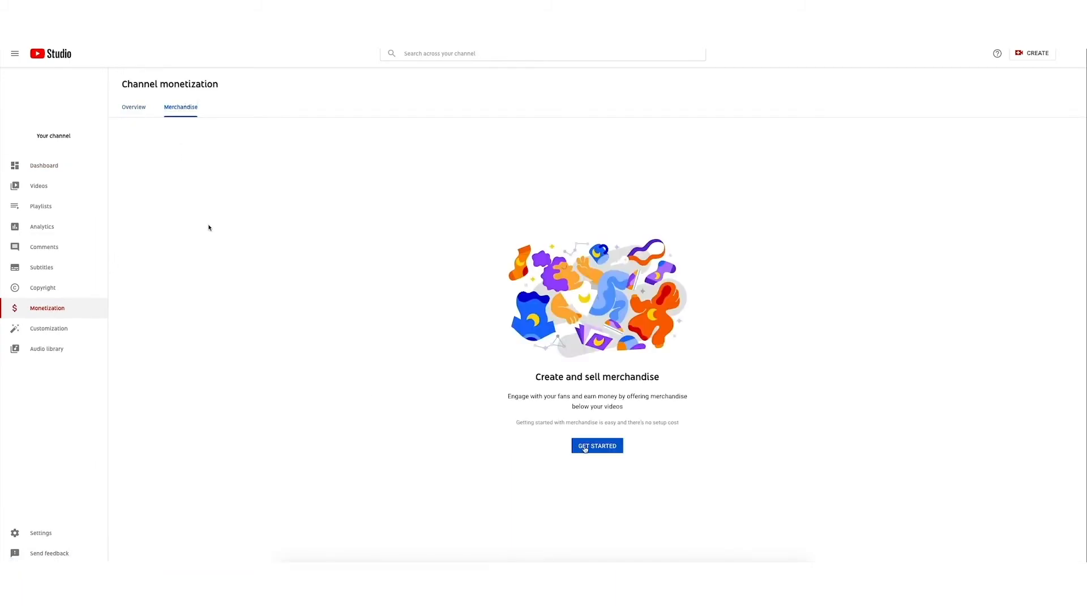
Start merch setup, pick Spreadshop as the store, accept its connection terms and proceed to Spreadshop.
{"action": "left_click", "coordinate": [596, 446]}
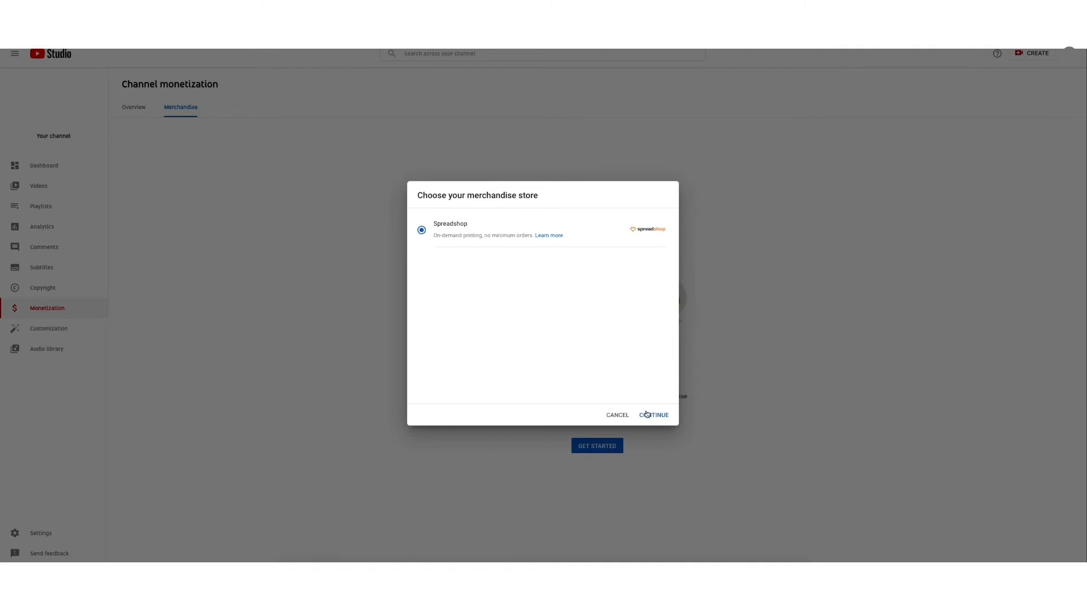
{"action": "left_click", "coordinate": [653, 414]}
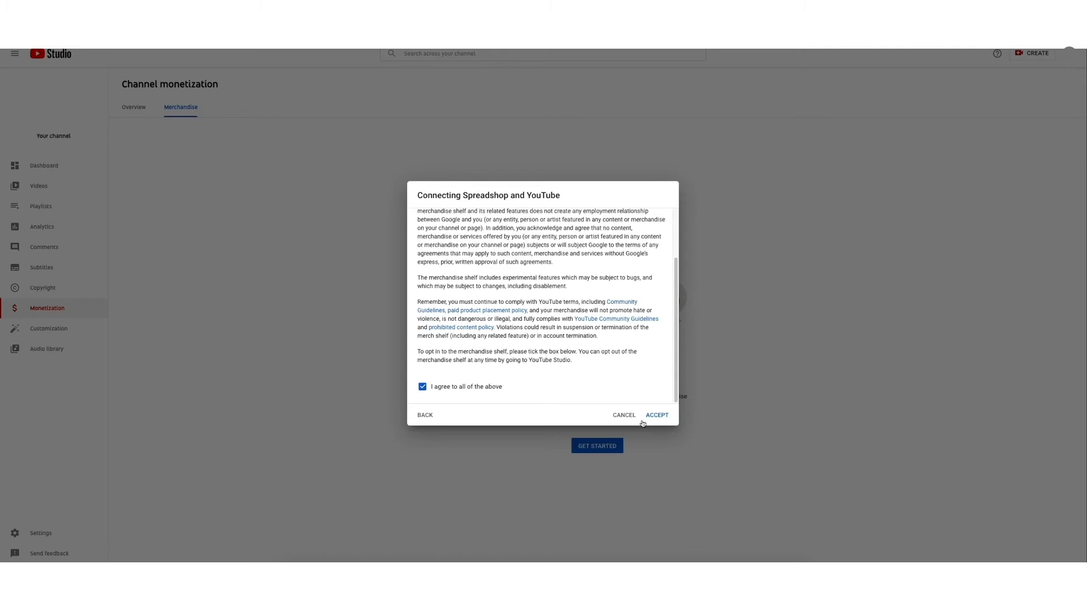
{"action": "left_click", "coordinate": [656, 414]}
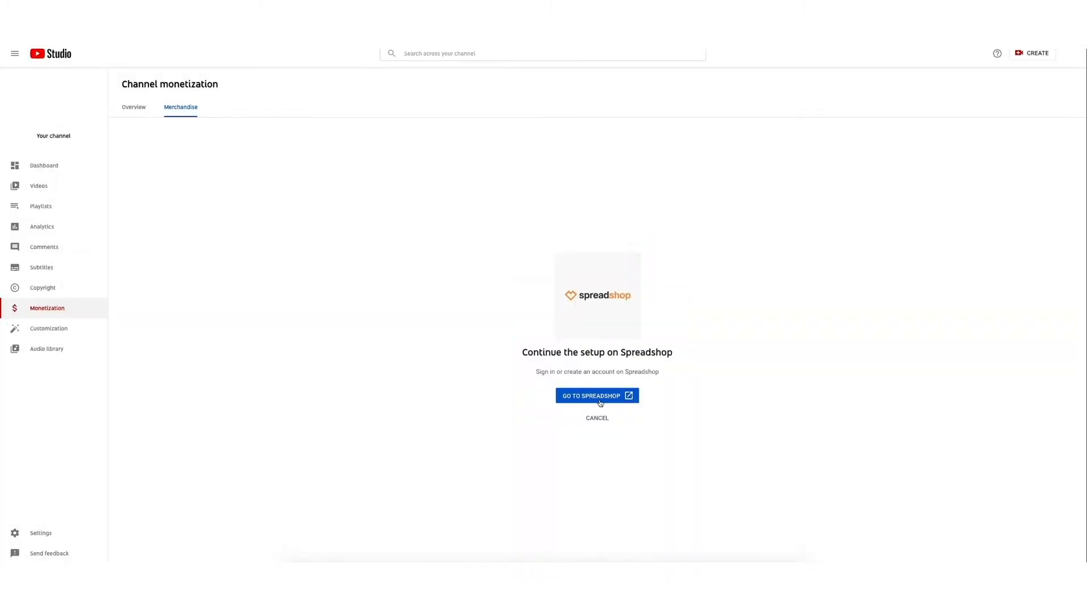
{"action": "left_click", "coordinate": [598, 396]}
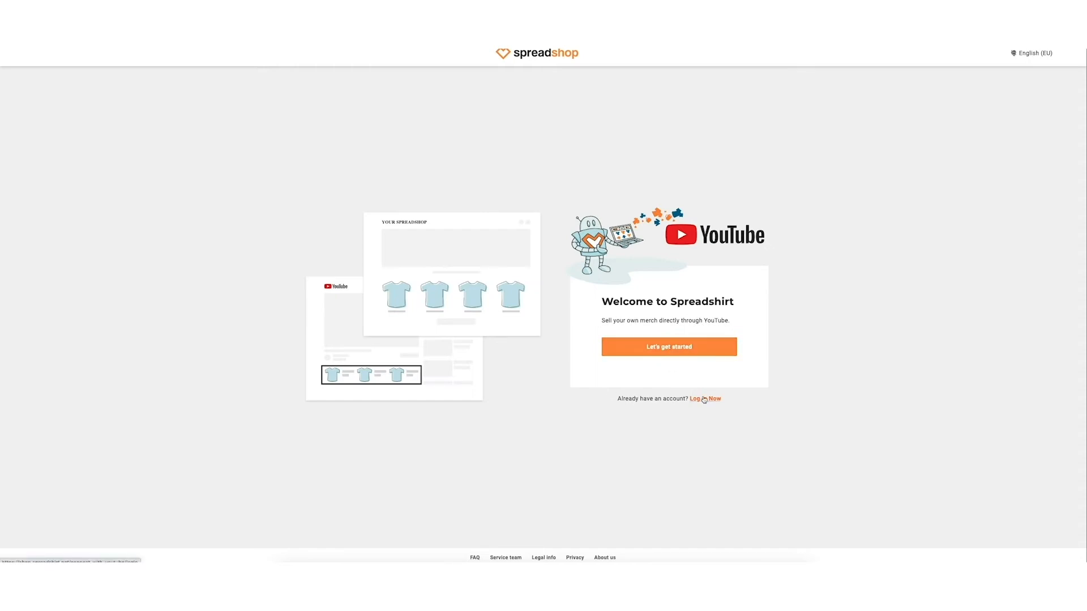
Log in to the existing Spreadshop account, consent to sharing shop data with Google and confirm the shop.
{"action": "left_click", "coordinate": [704, 398]}
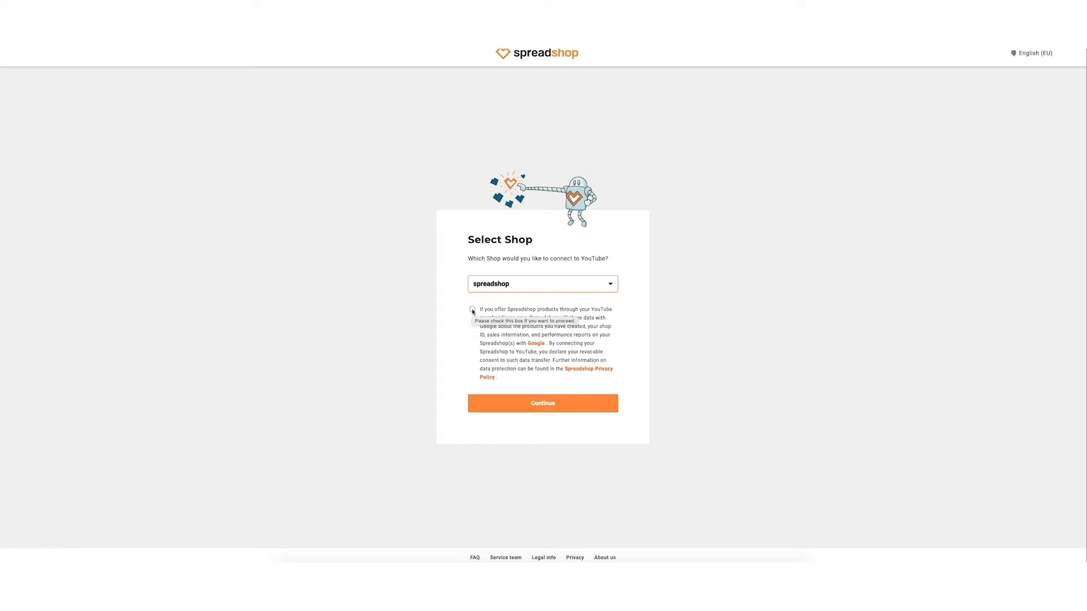
{"action": "left_click", "coordinate": [472, 309]}
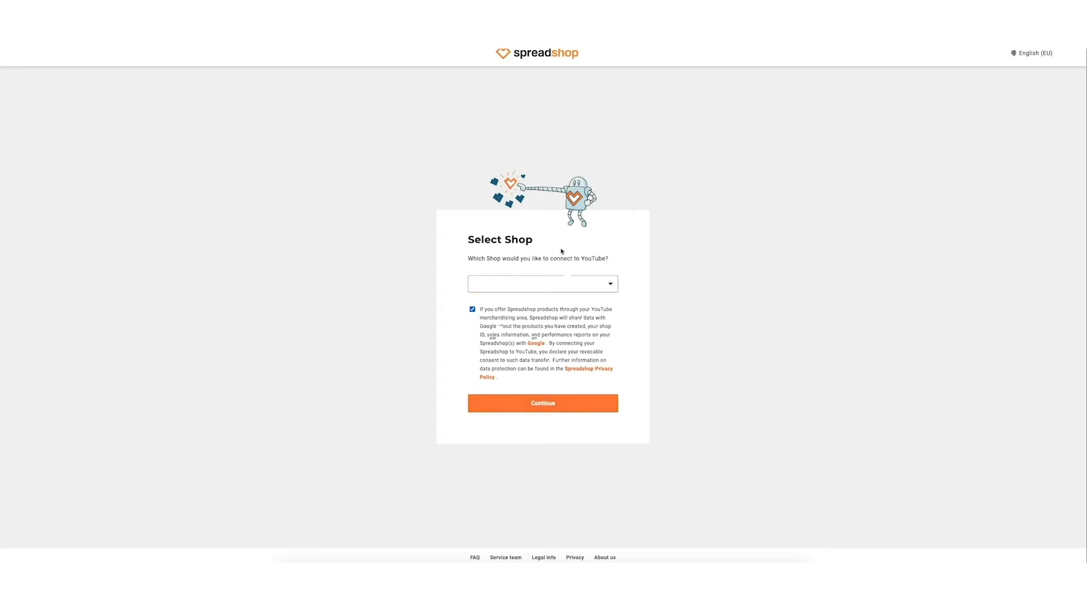
{"action": "left_click", "coordinate": [543, 403]}
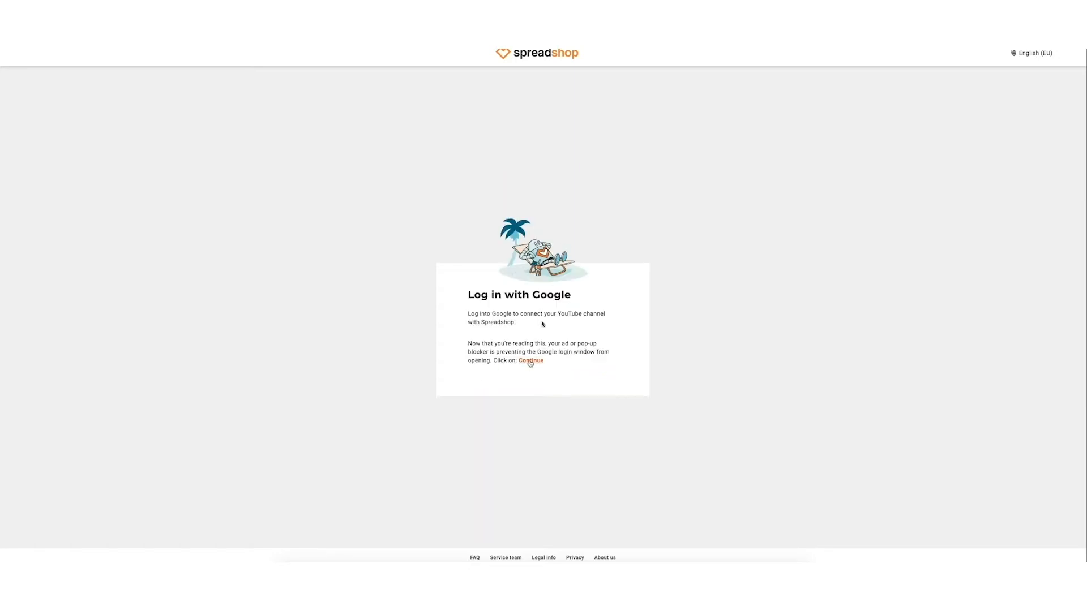
Sign in with the Google account and allow Spreadshop access to the YouTube channel.
{"action": "left_click", "coordinate": [529, 361]}
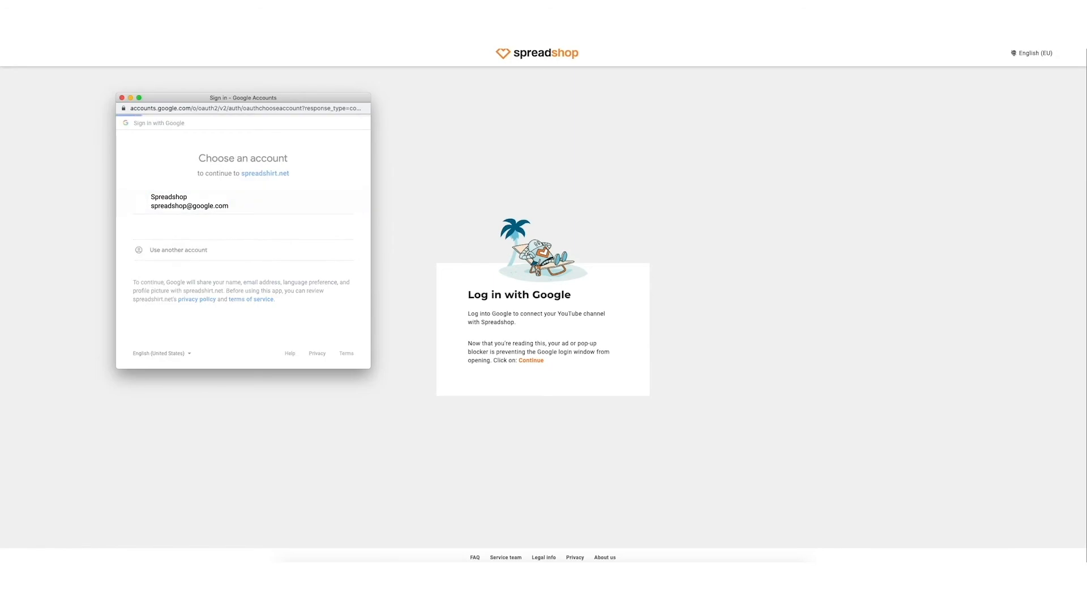
{"action": "left_click", "coordinate": [189, 201]}
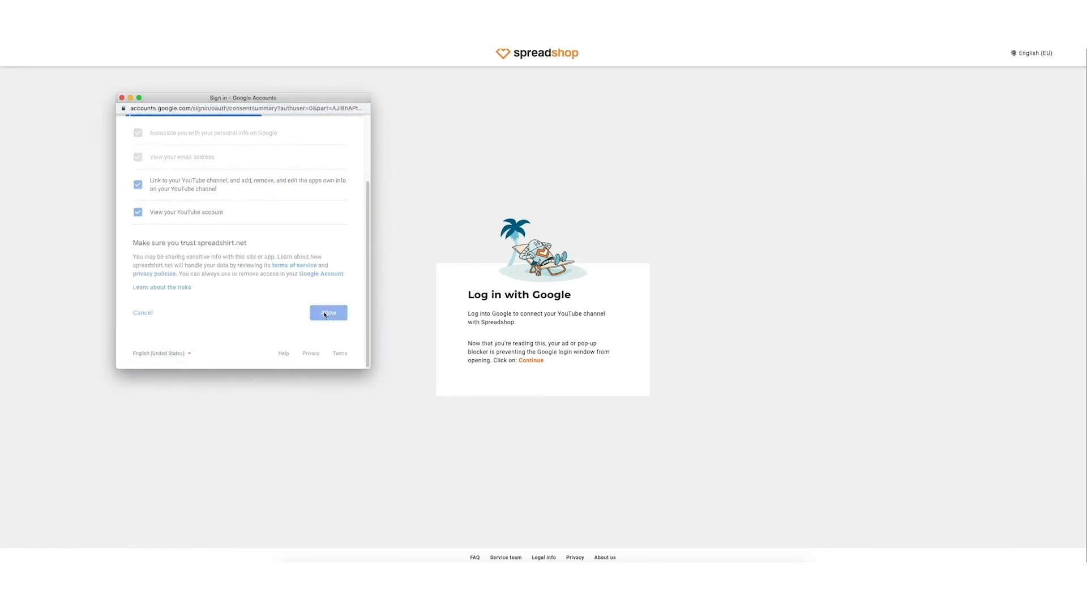
{"action": "left_click", "coordinate": [328, 313]}
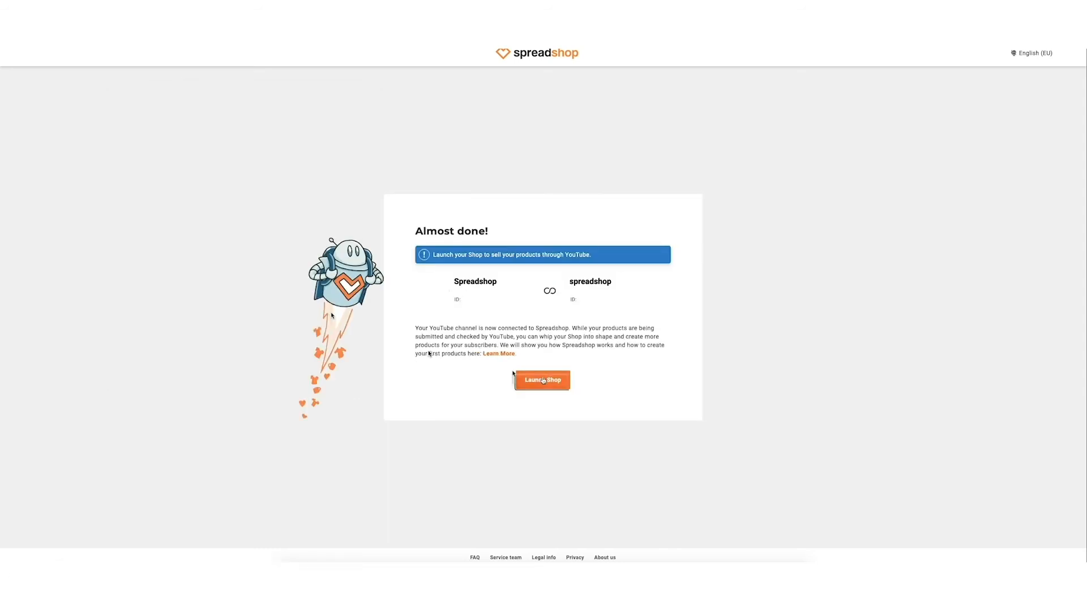
Launch the newly connected shop from Spreadshop's Almost done page.
{"action": "left_click", "coordinate": [544, 381]}
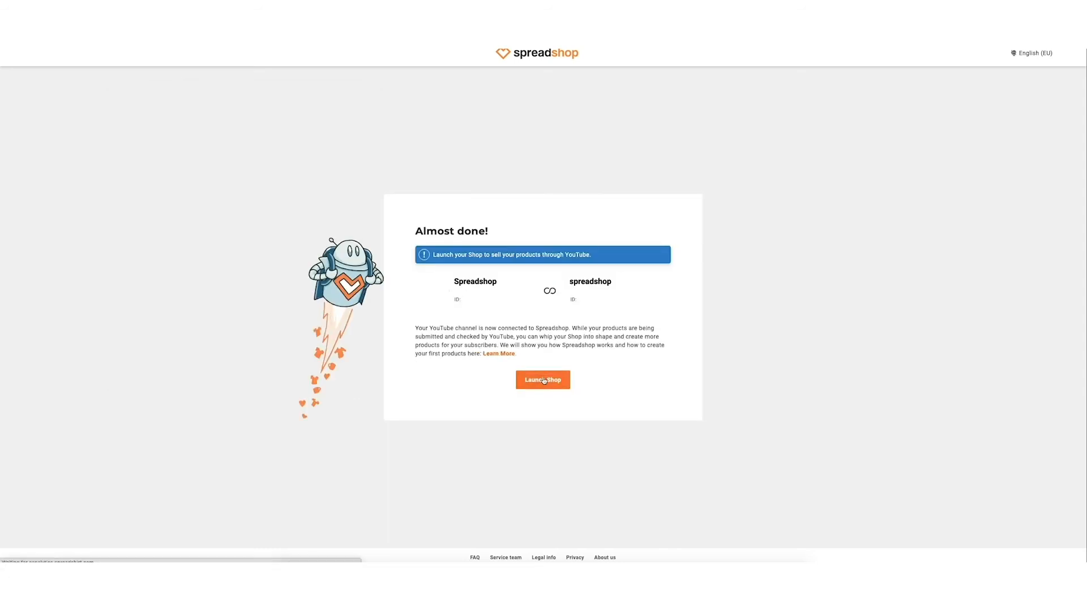
{"action": "left_click", "coordinate": [543, 380]}
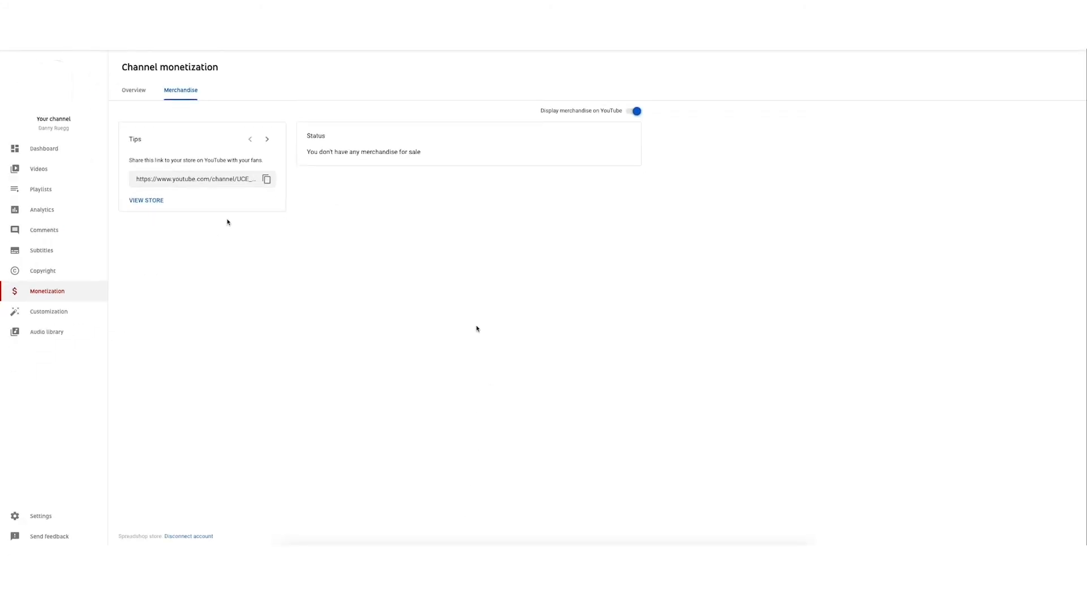
Cycle through the merchandise tips and view the Happy Viking Games store.
{"action": "left_click", "coordinate": [249, 157]}
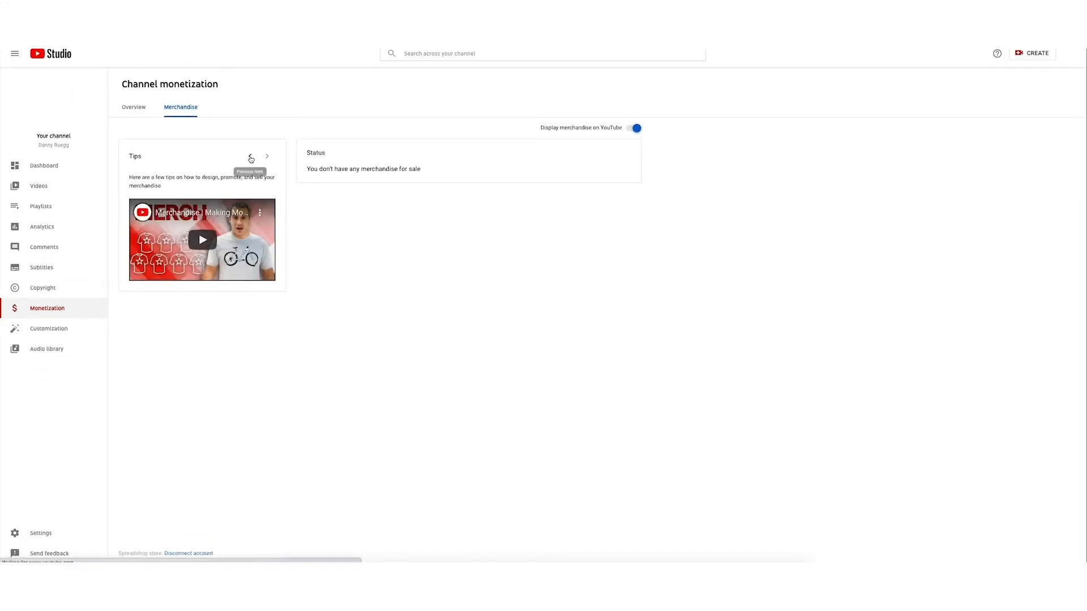
{"action": "left_click", "coordinate": [267, 157]}
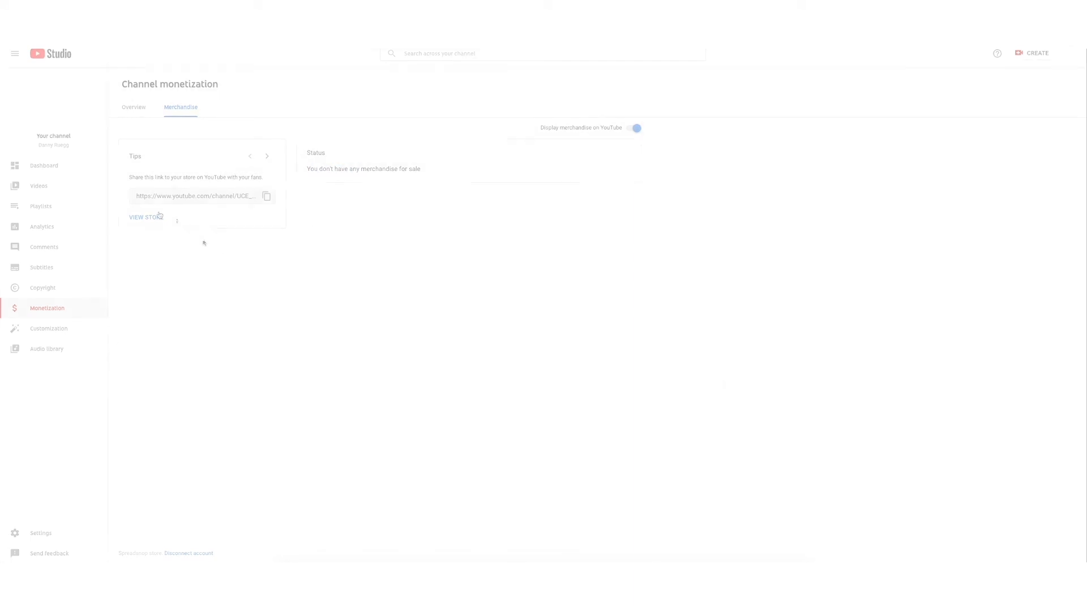
{"action": "left_click", "coordinate": [145, 217]}
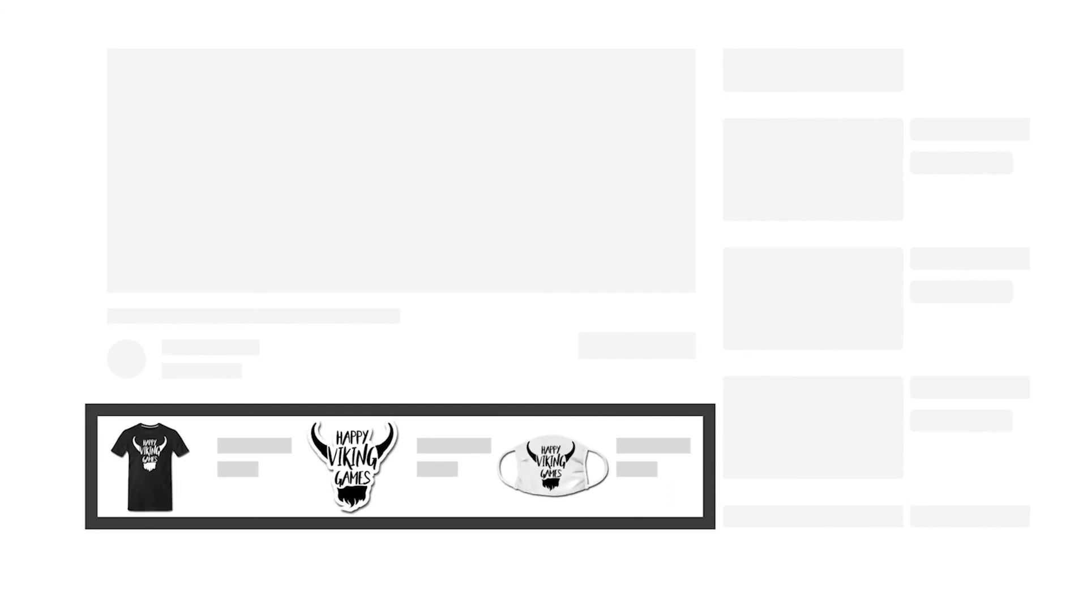